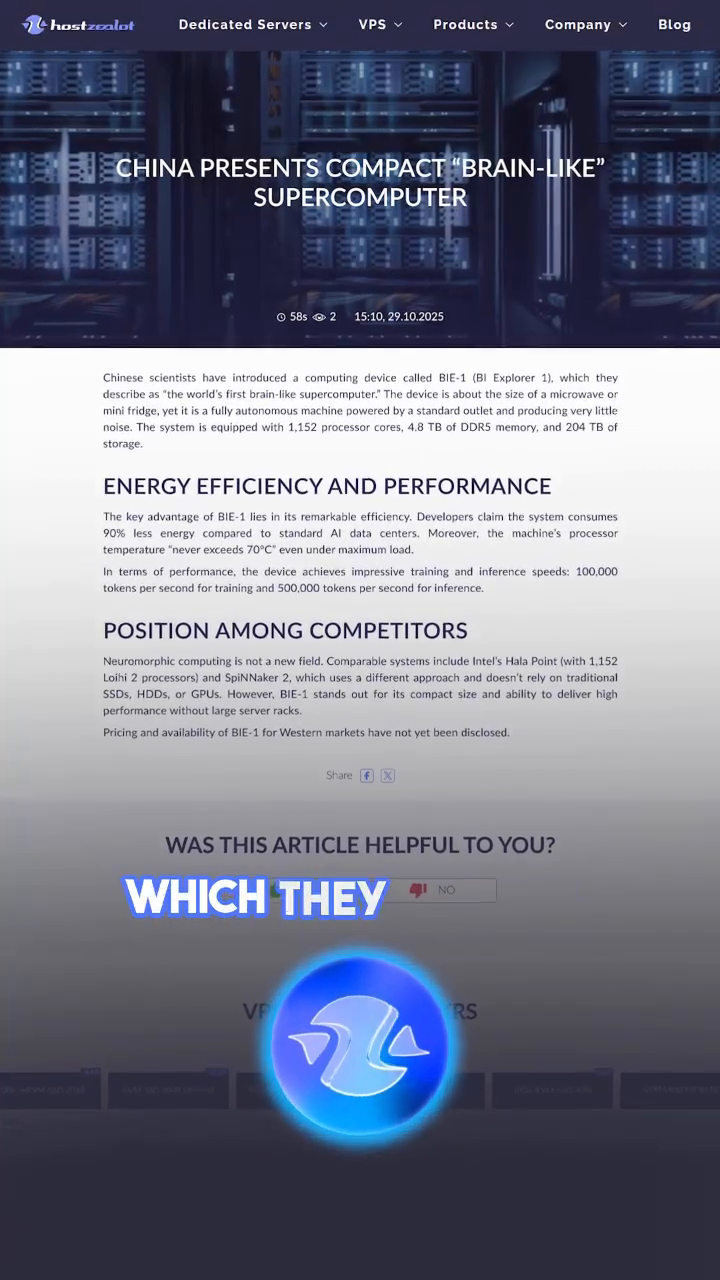
scroll(down, 3)
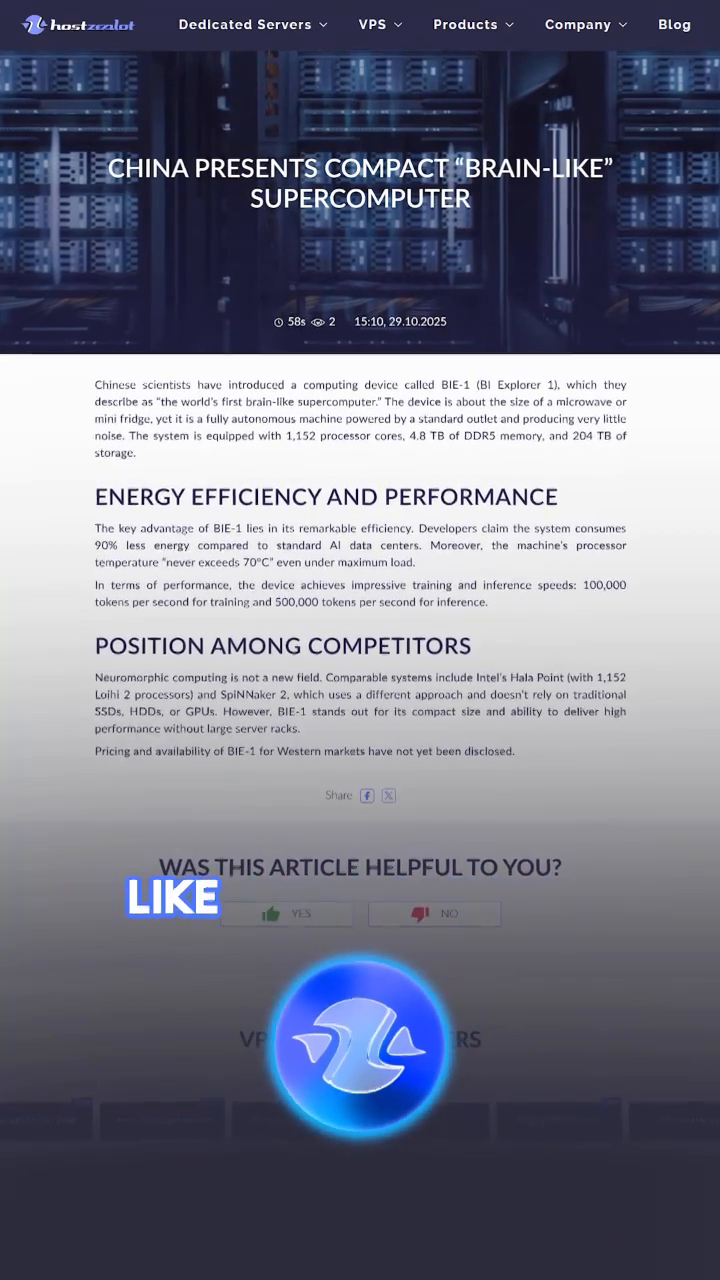